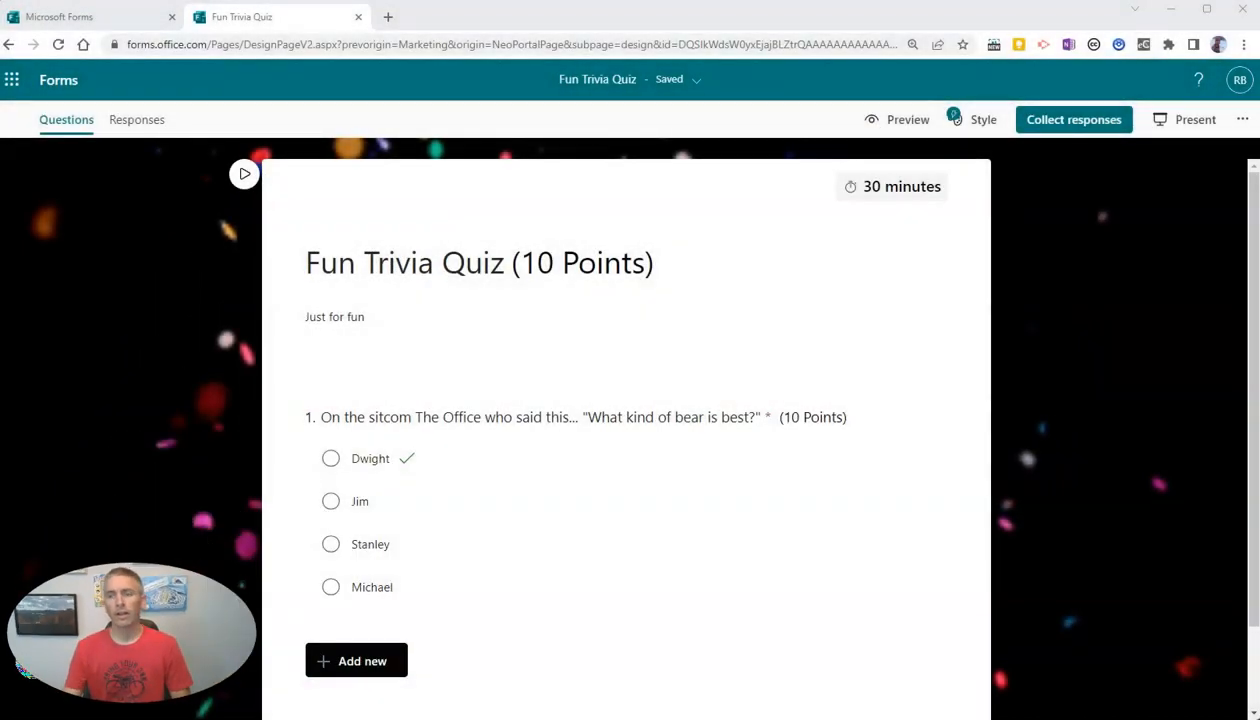
mouse_move(1057, 580)
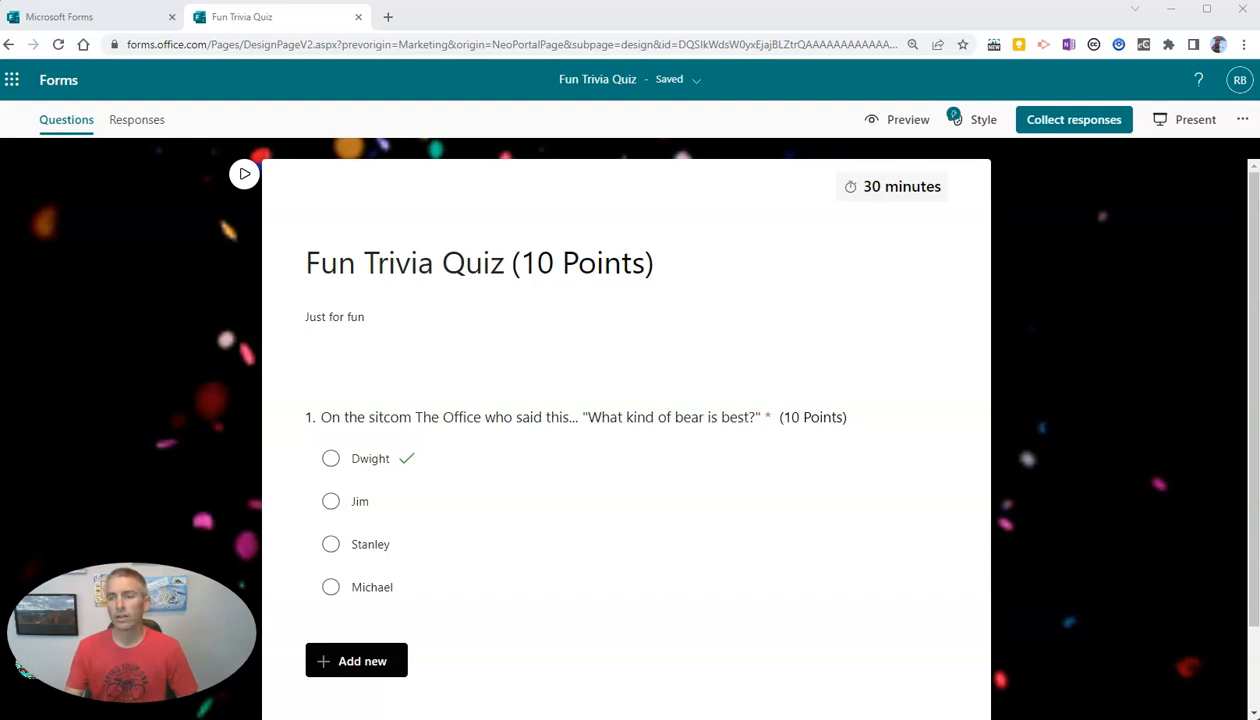
mouse_move(1196, 119)
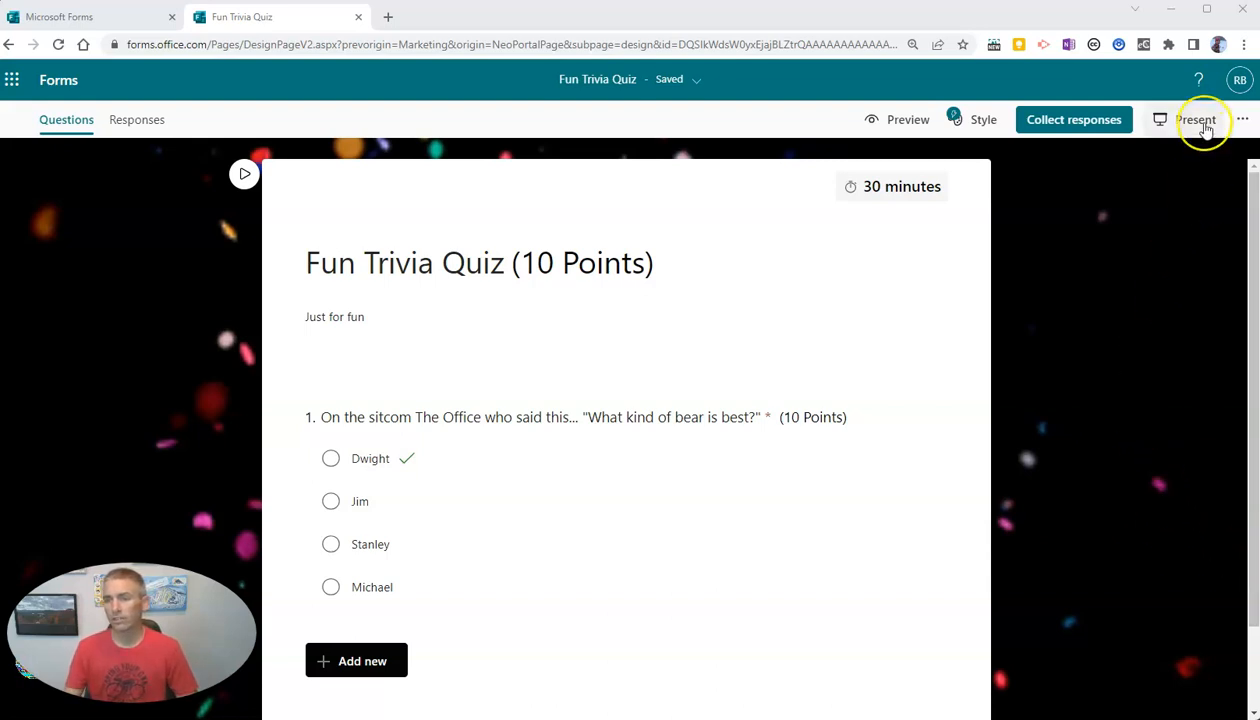
- Present the Fun Trivia Quiz live so its QR code is shown and a vote for Dwight arrives
left_click(1197, 119)
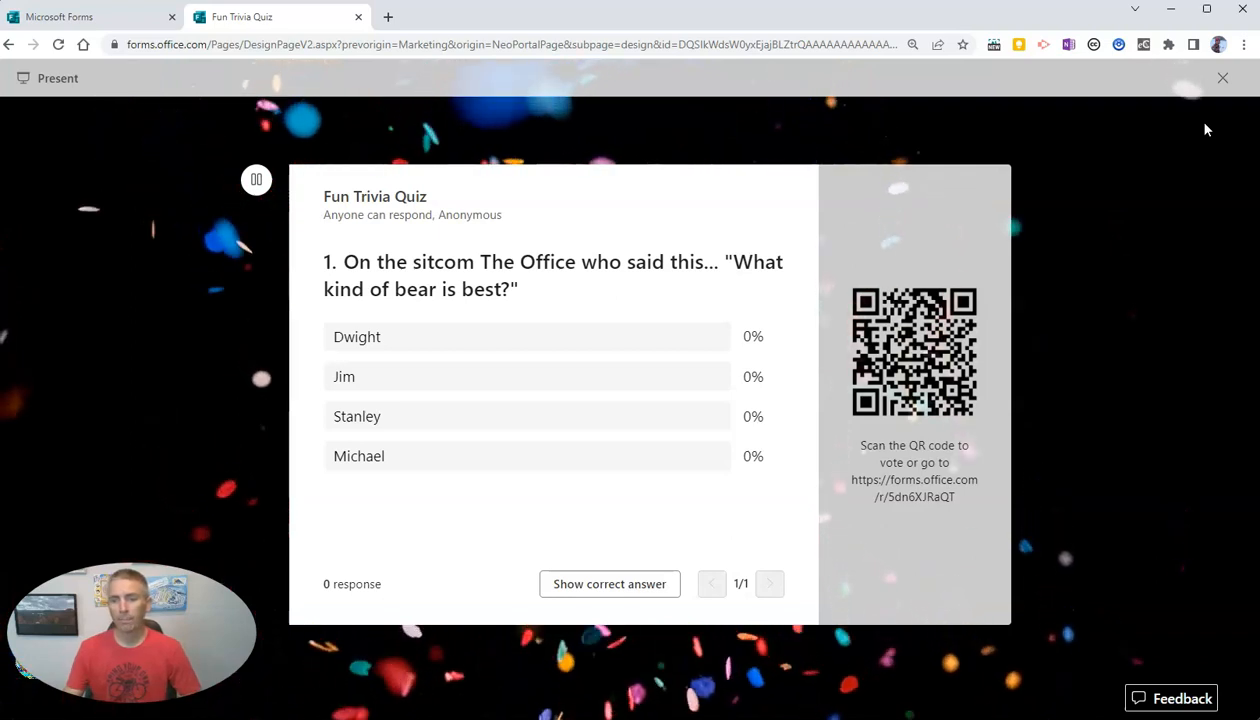
mouse_move(840, 315)
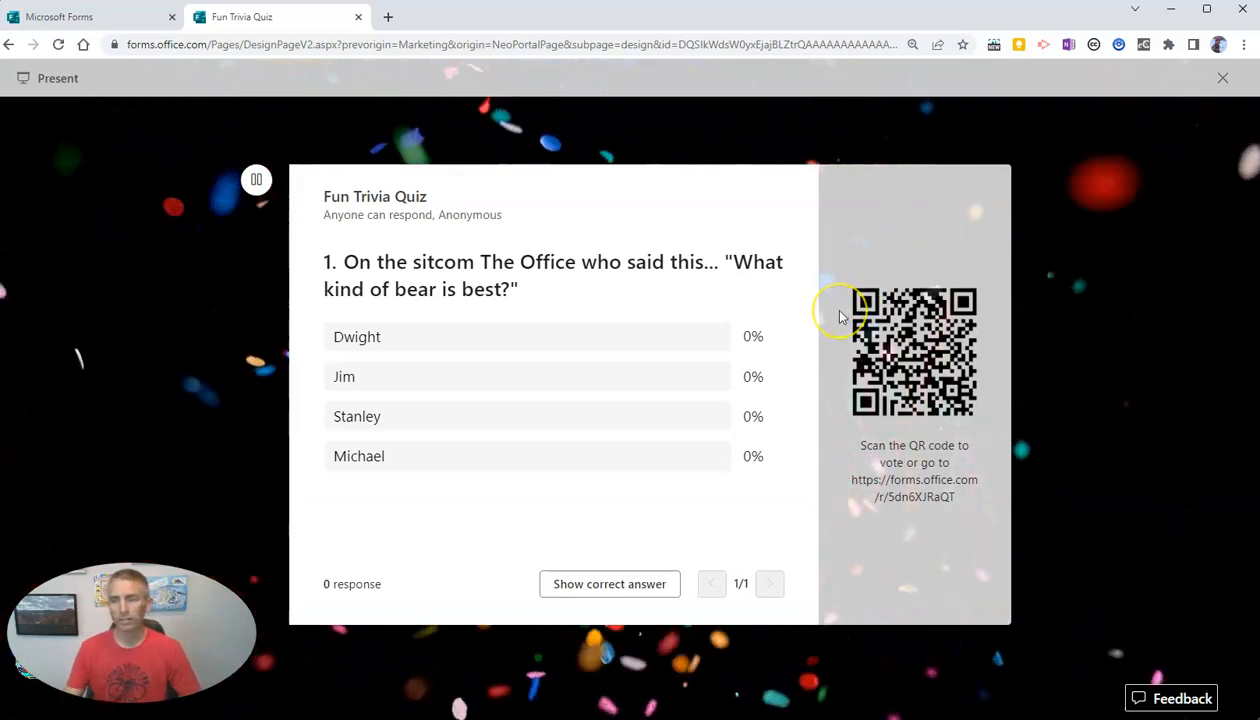
mouse_move(840, 317)
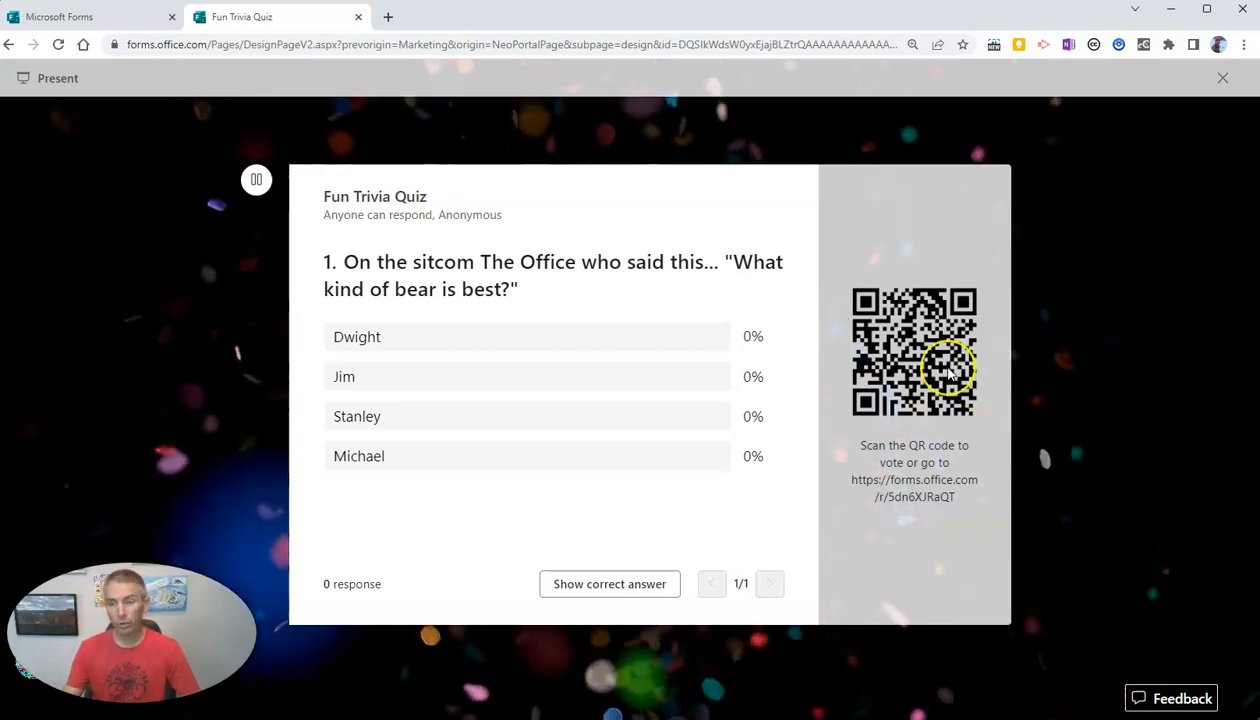
mouse_move(1058, 403)
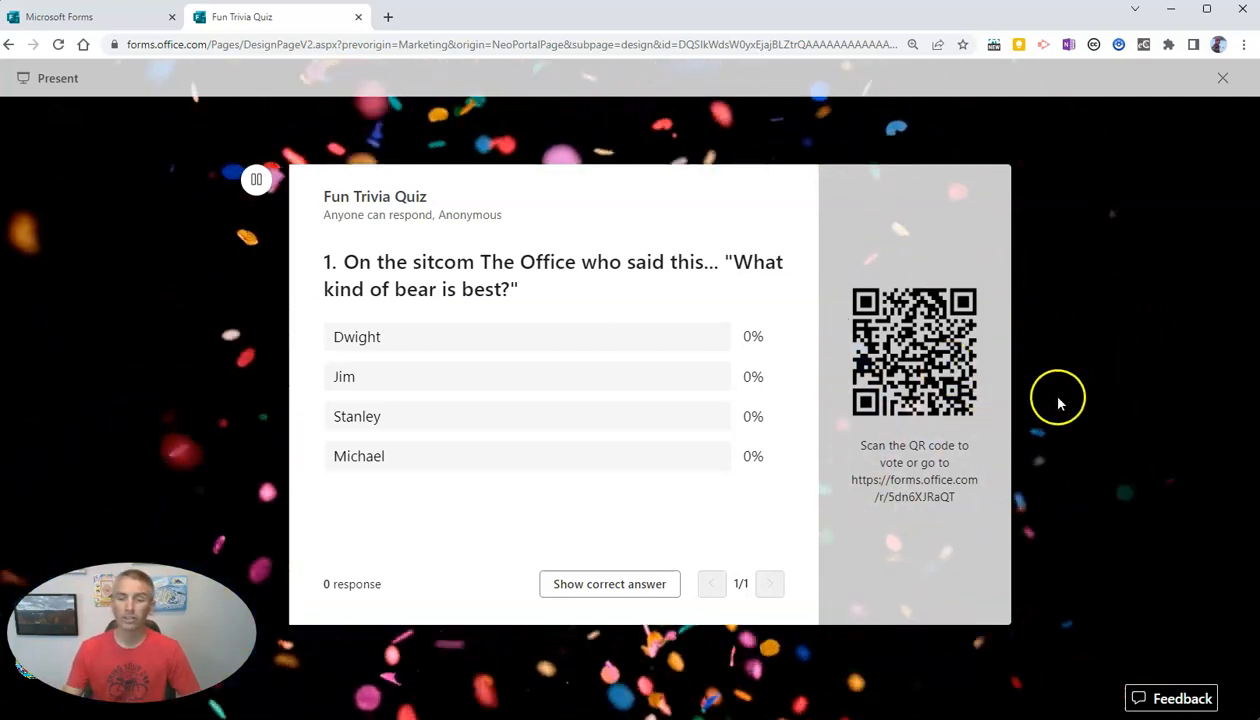
mouse_move(950, 500)
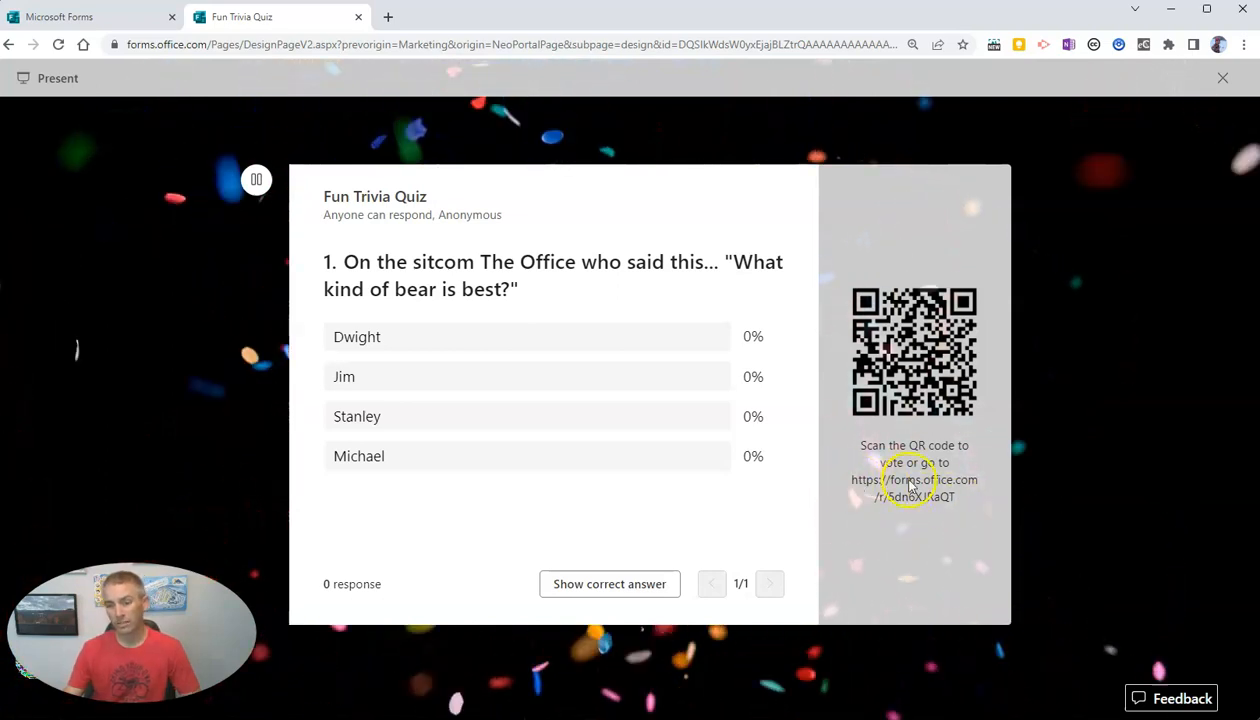
mouse_move(1070, 567)
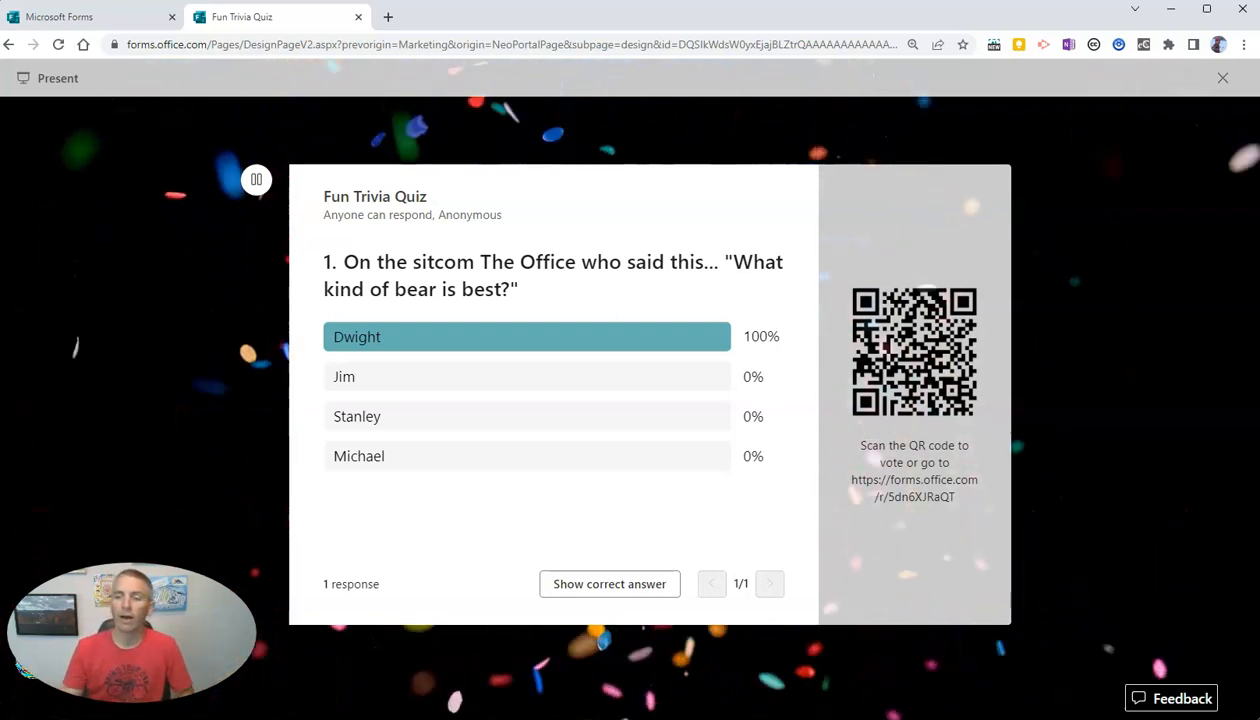
- Leave the live presentation and bring up the quiz's More form settings menu
left_click(1222, 78)
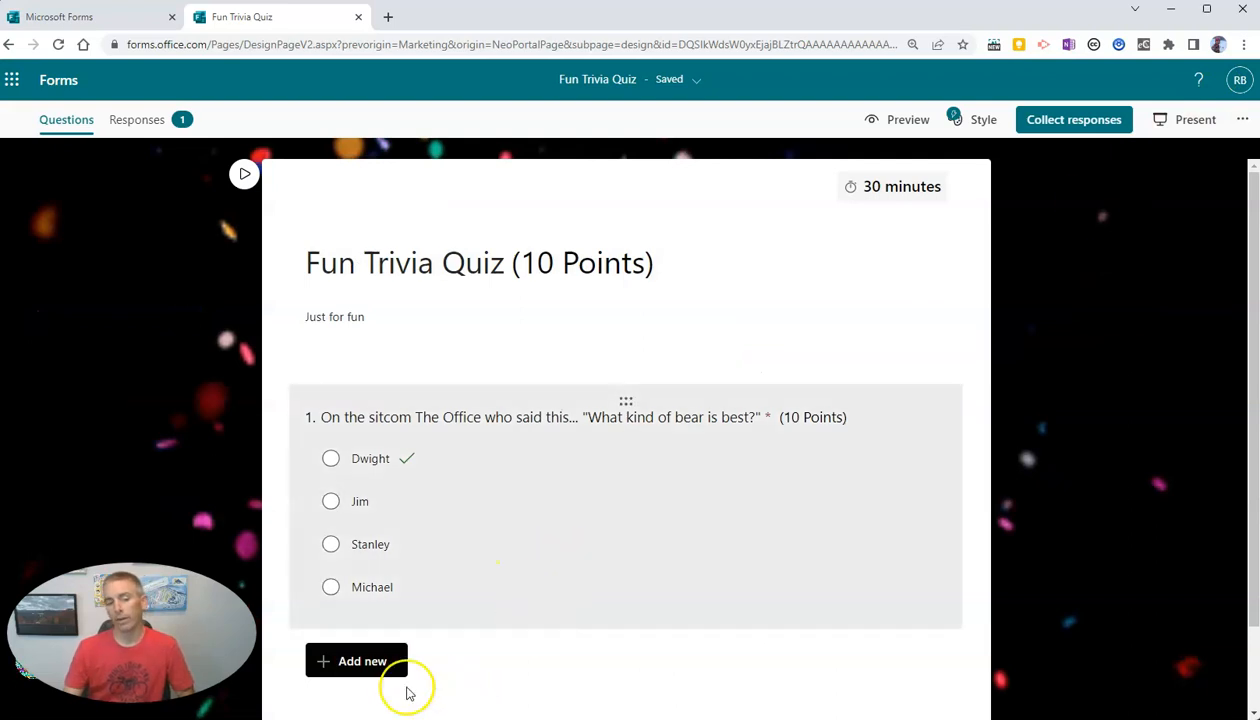
mouse_move(363, 661)
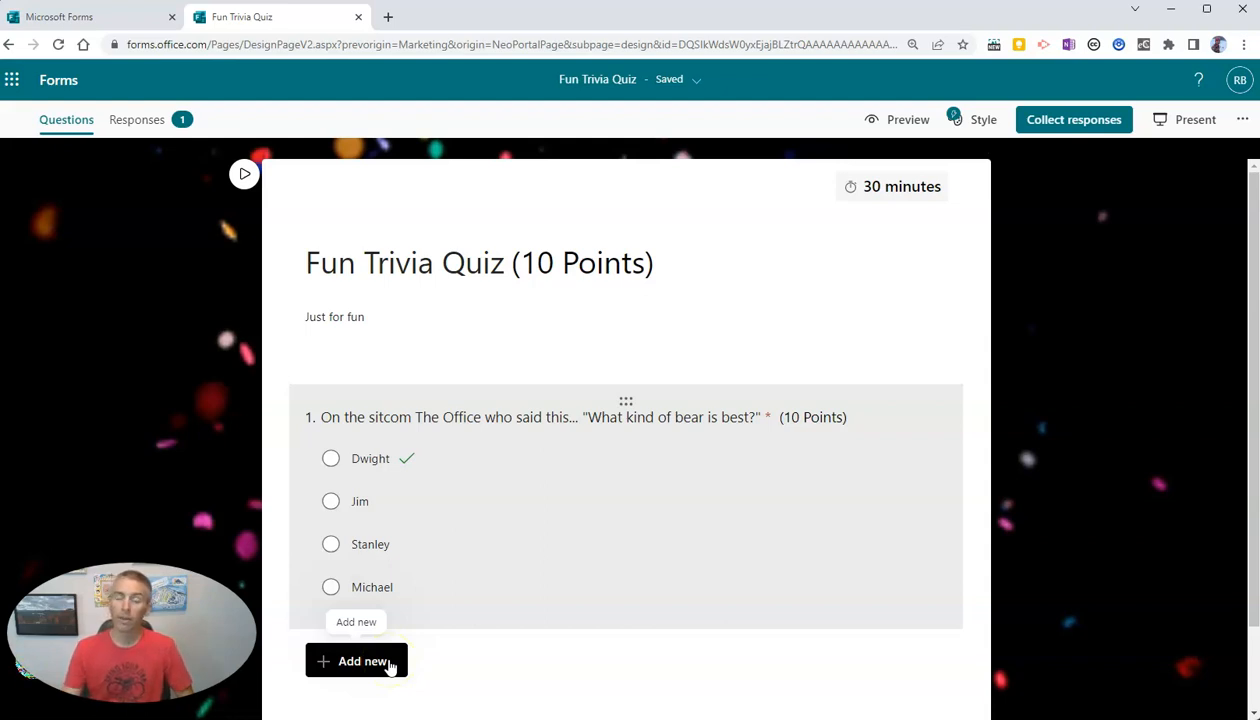
mouse_move(846, 189)
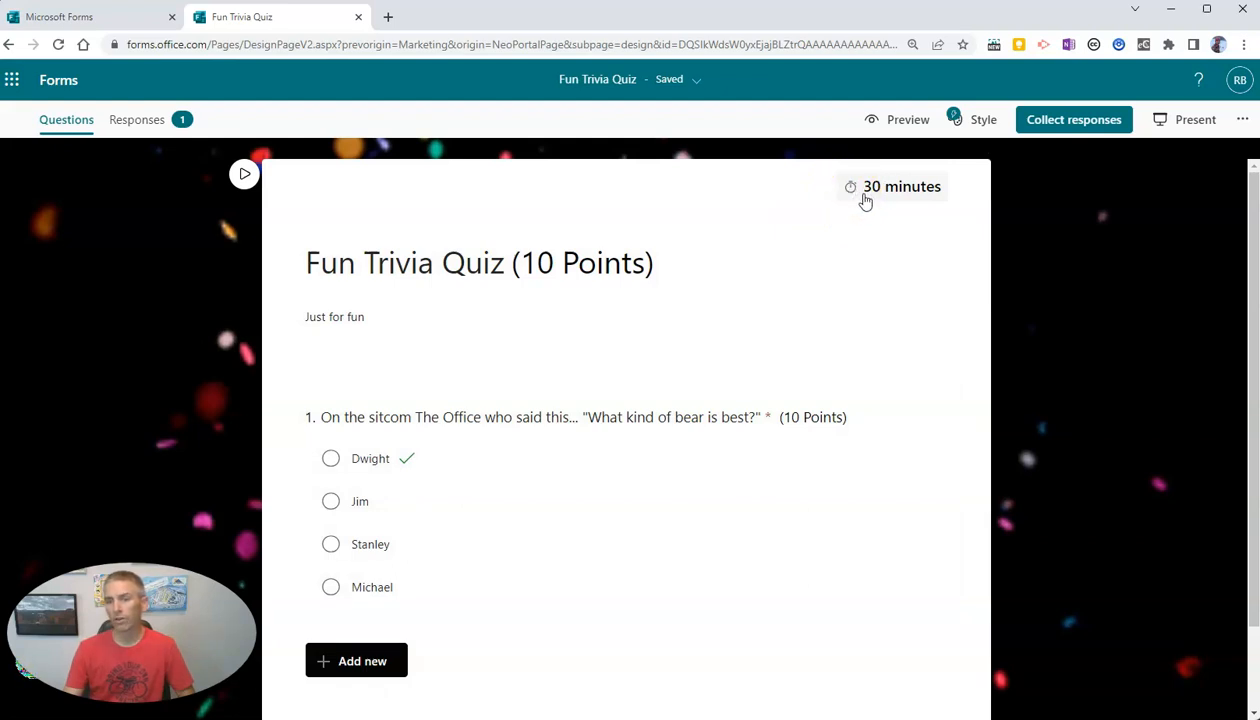
left_click(1243, 119)
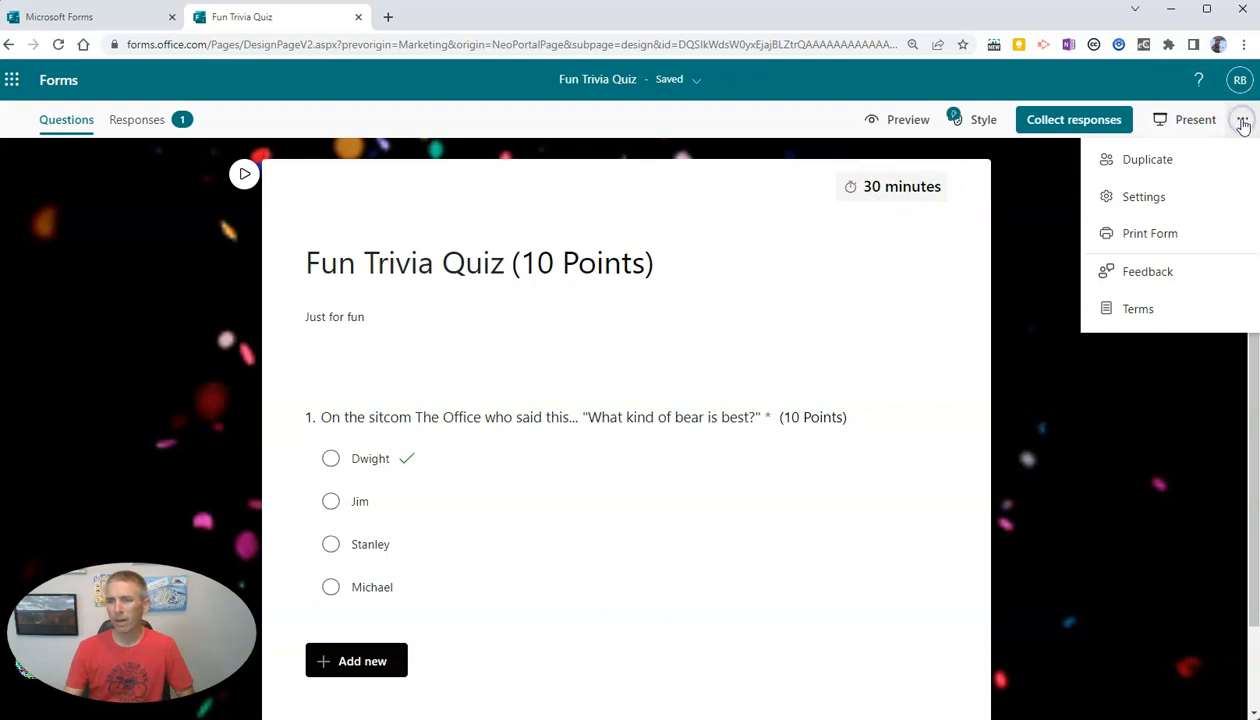
- Go into Settings, where the time duration shows 30 minutes, to limit it to 5
left_click(1143, 196)
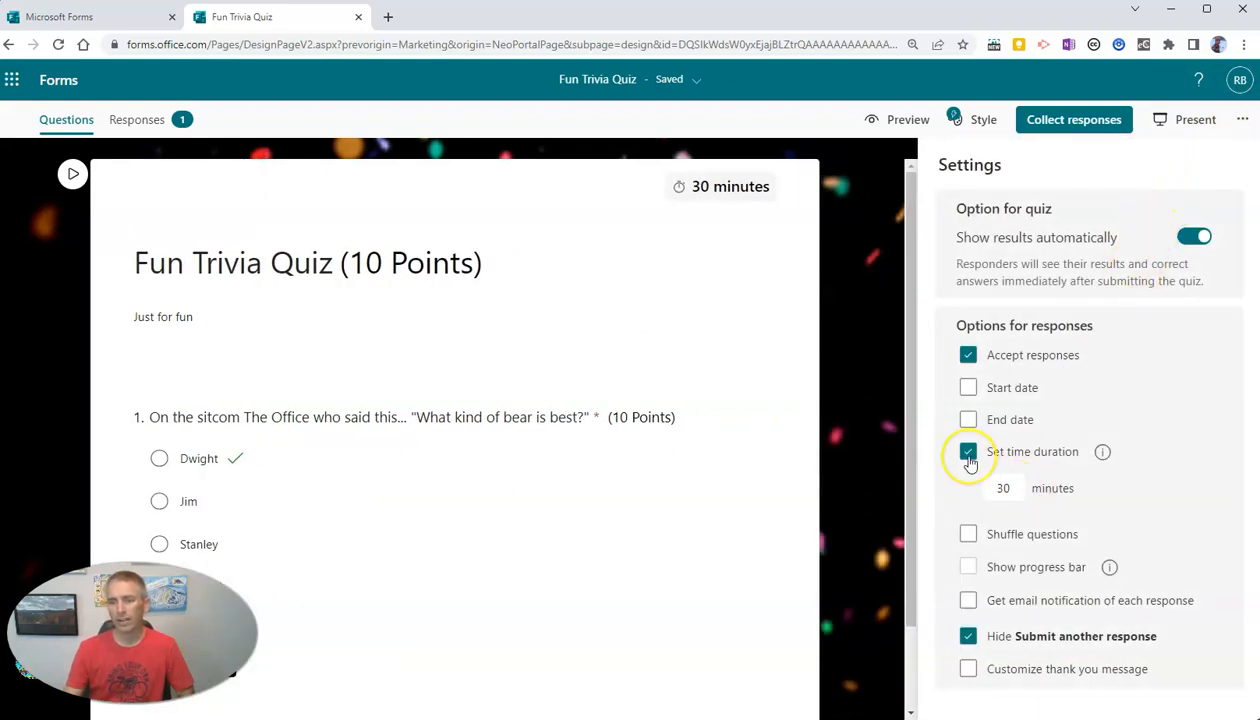
mouse_move(968, 451)
type("5")
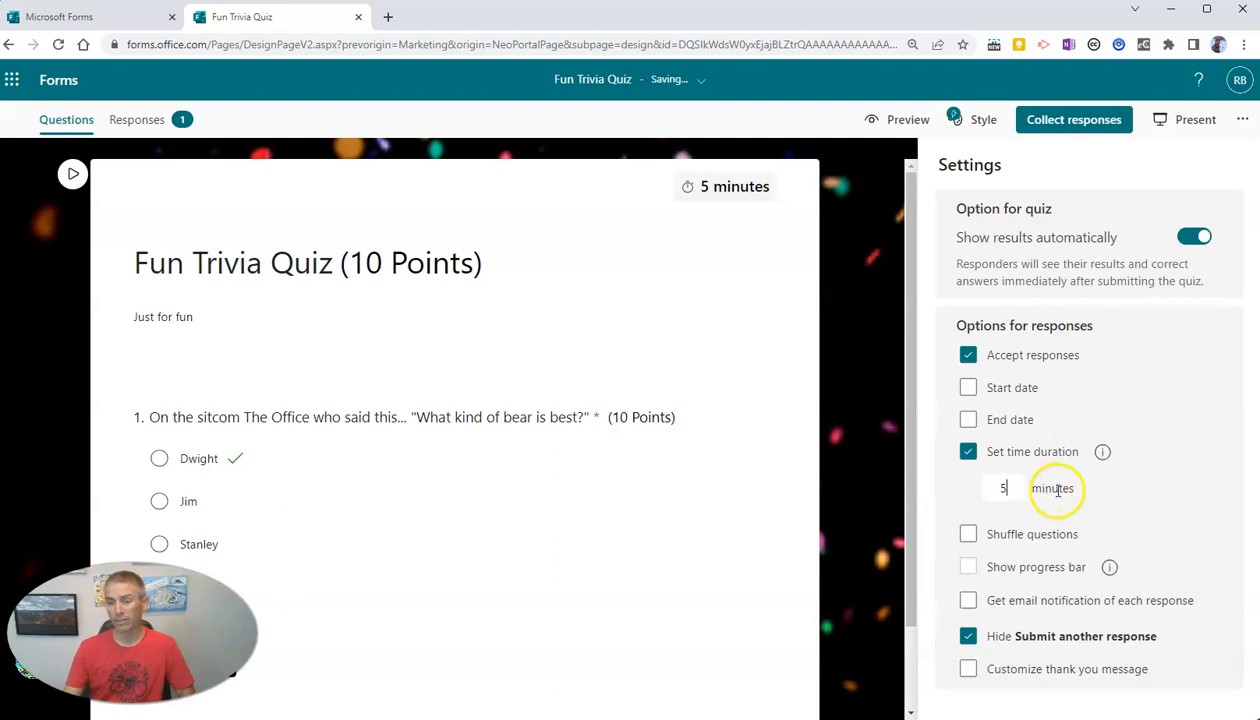
mouse_move(1143, 507)
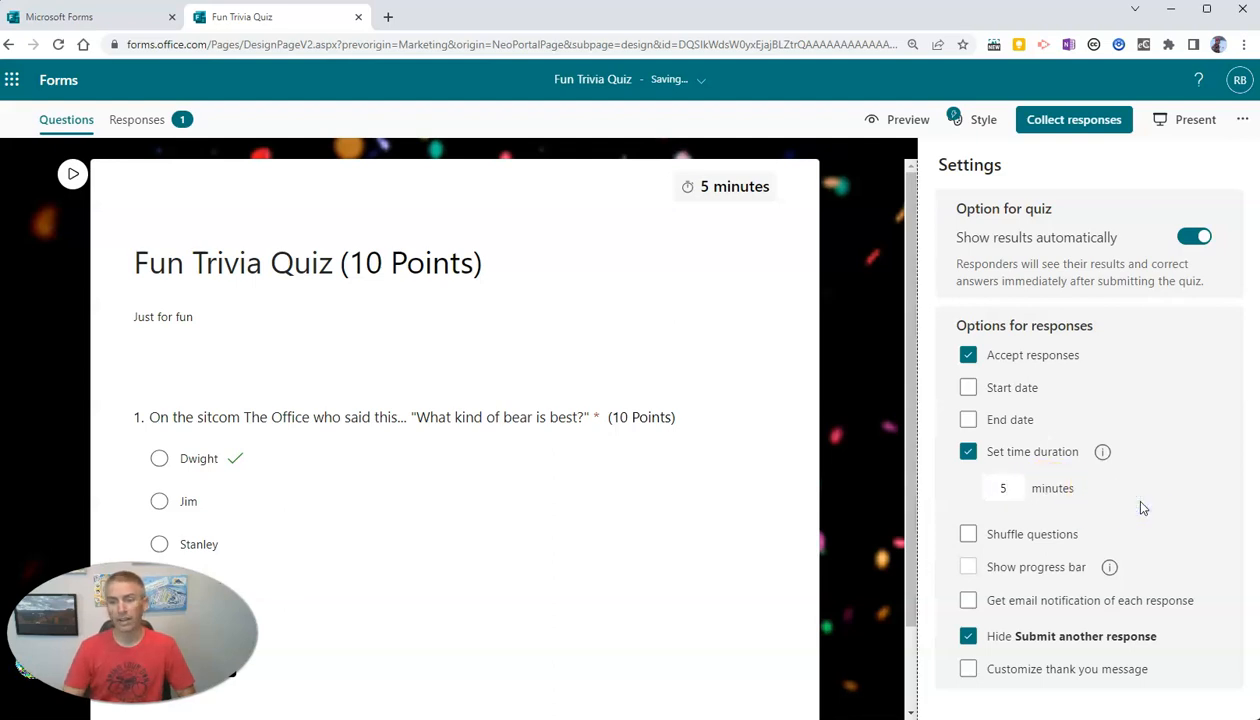